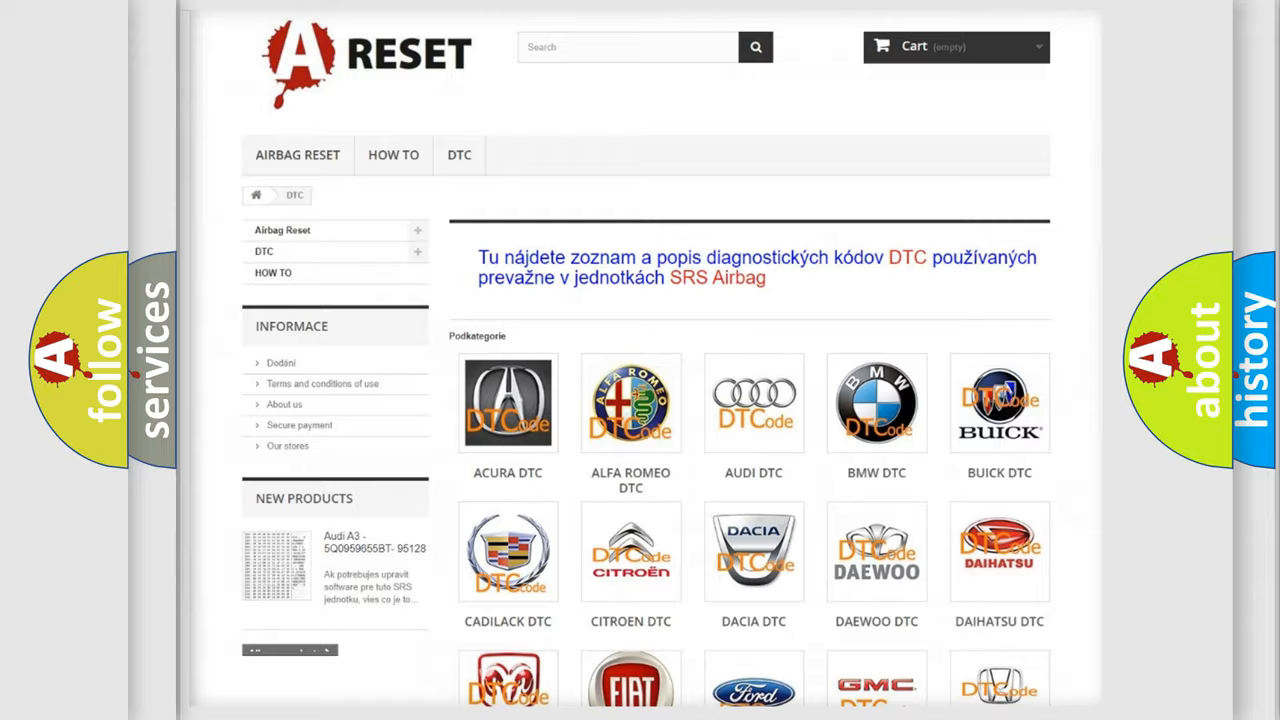
Step: Choose the Lincoln logo from the DTC brand grid and browse its diagnostic code list
scroll("down", 3)
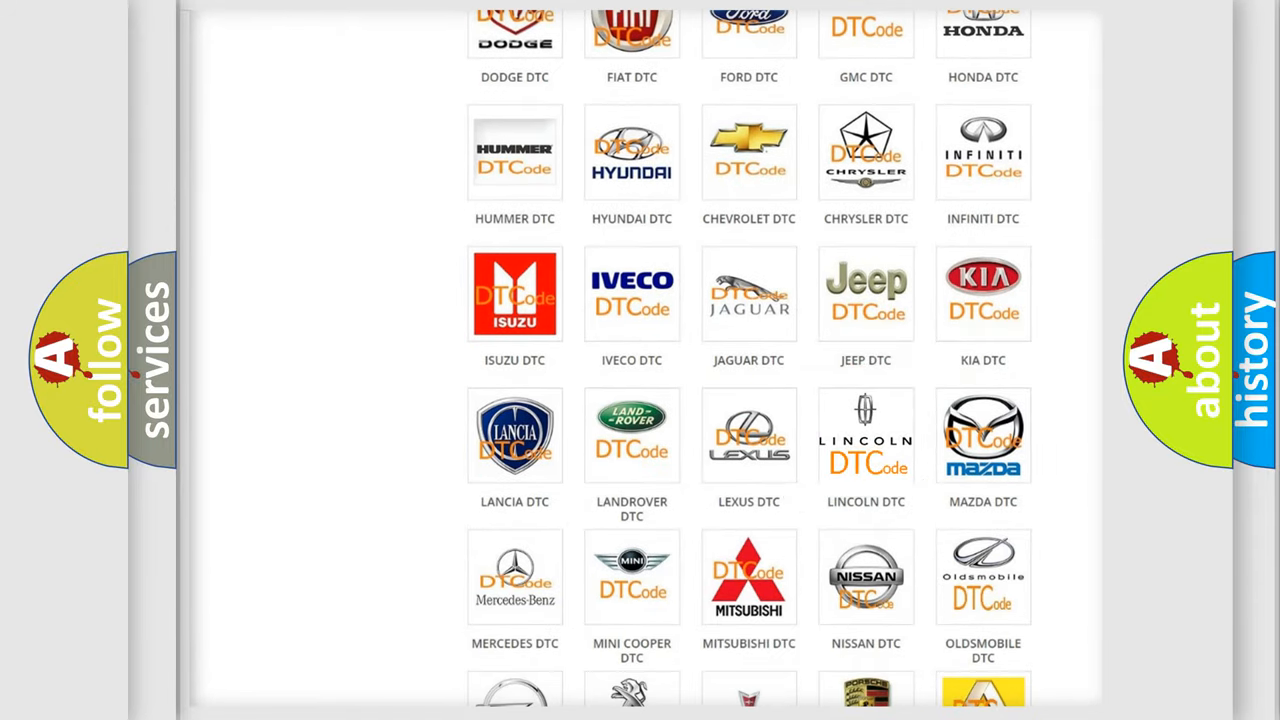
left_click(864, 436)
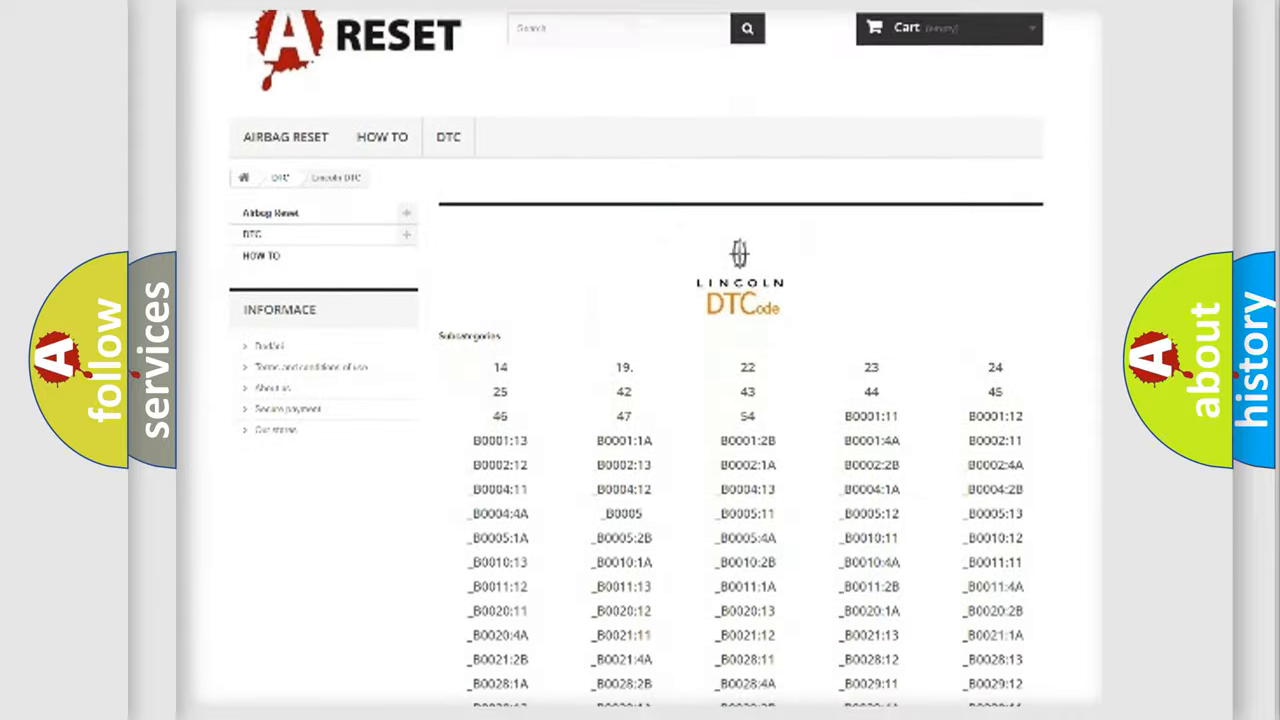
scroll("down", 3)
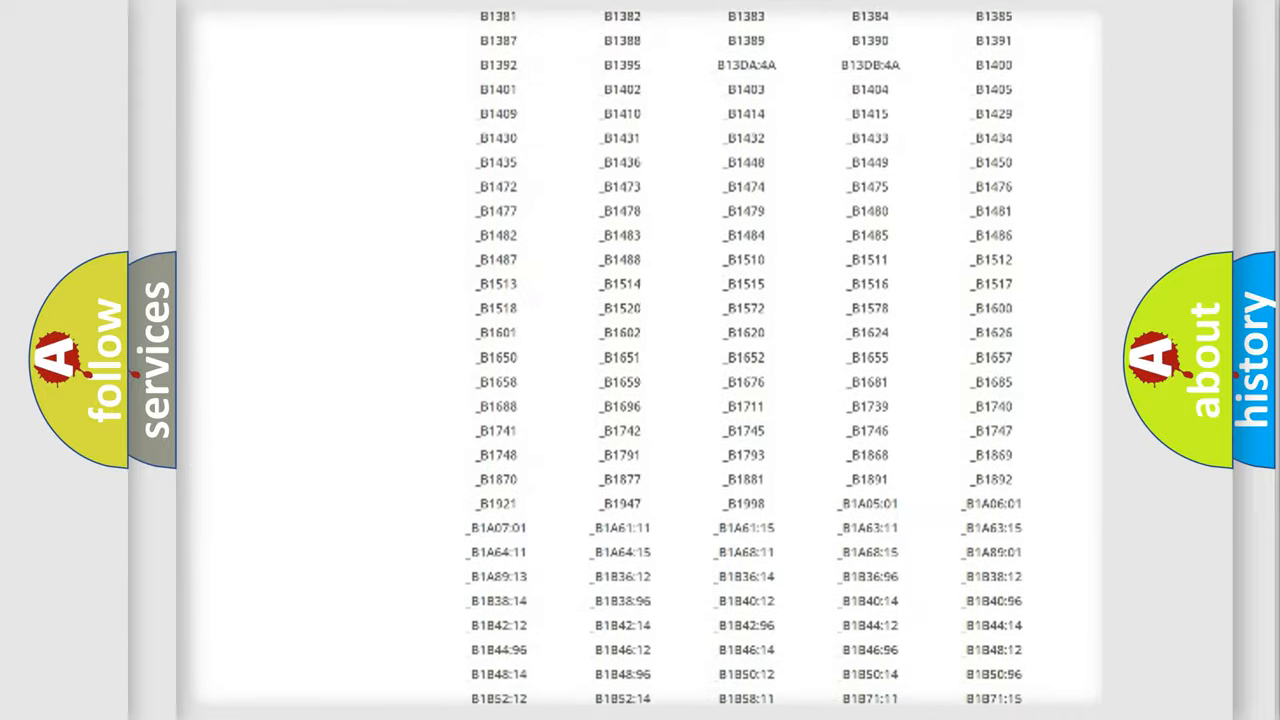